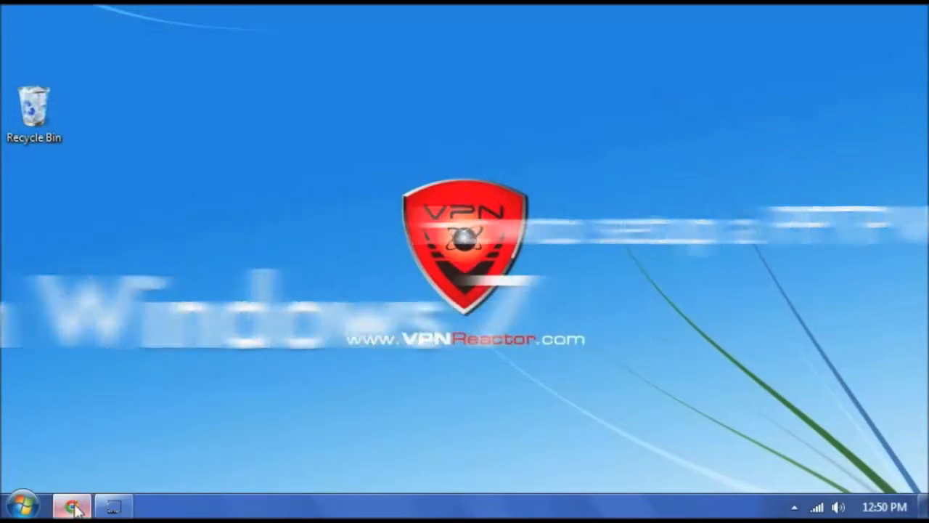
Step: Check the IP status in the browser, then reach the Computer view from the Start menu
{"action": "left_click", "coordinate": [69, 501]}
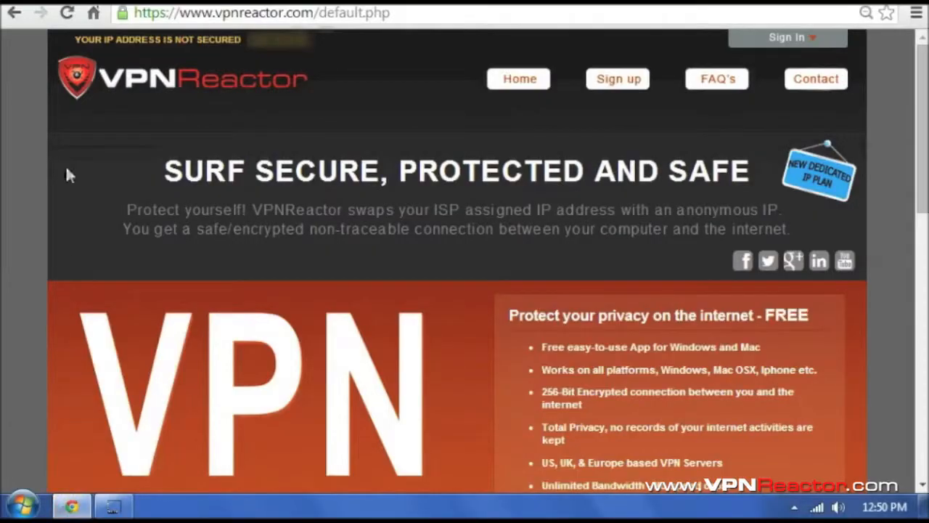
{"action": "mouse_move", "coordinate": [183, 55]}
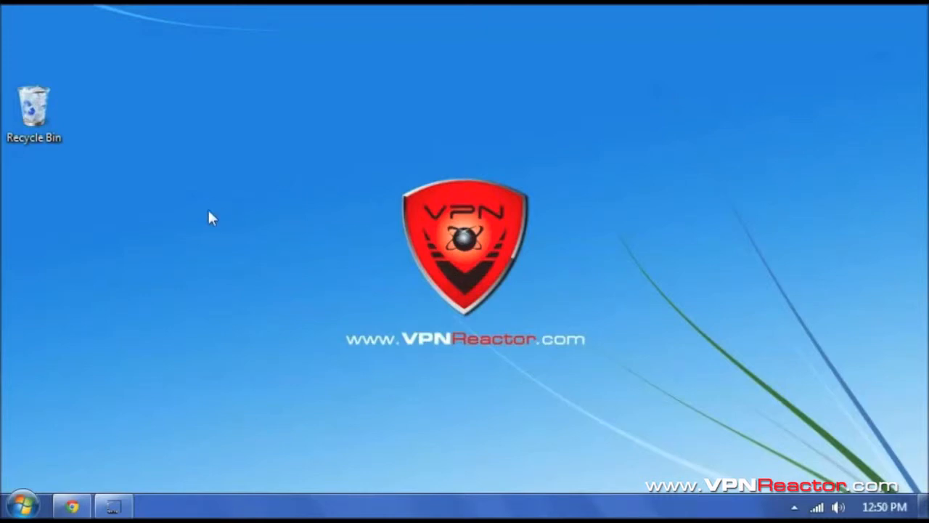
{"action": "mouse_move", "coordinate": [17, 505]}
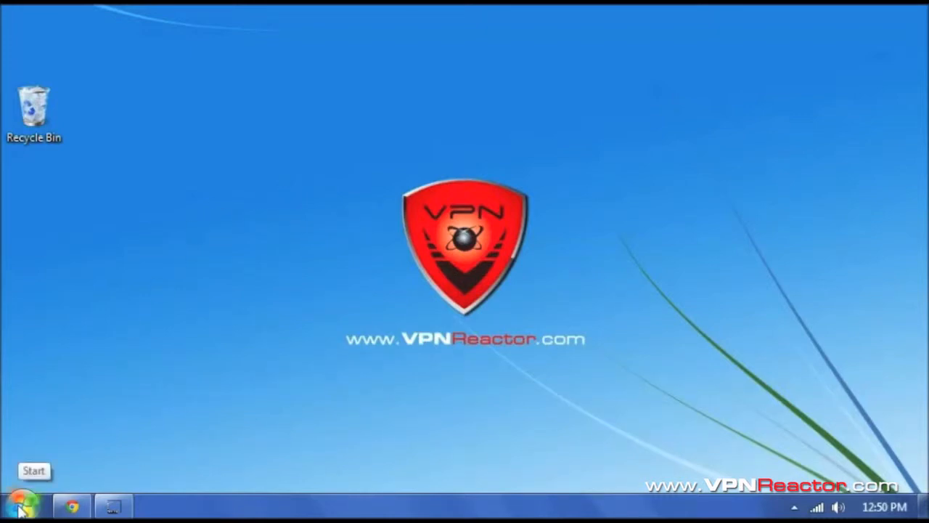
{"action": "left_click", "coordinate": [30, 502]}
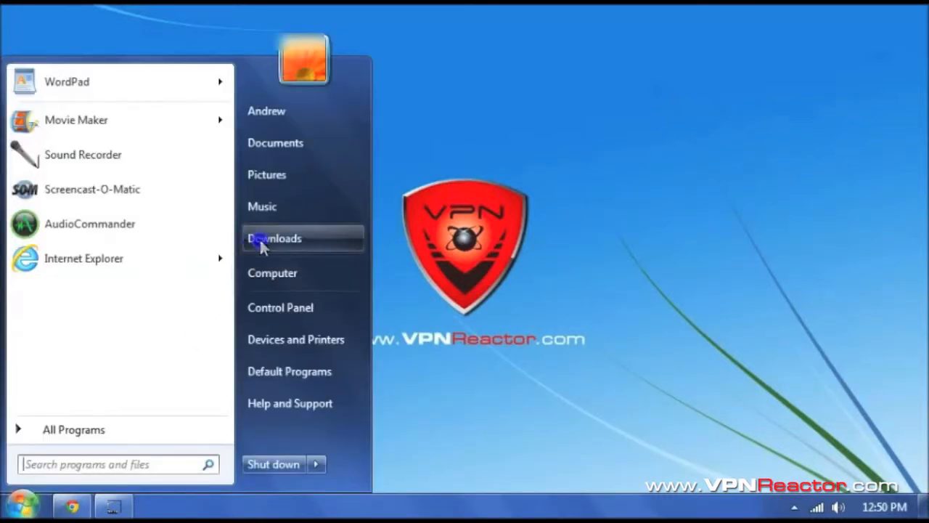
{"action": "mouse_move", "coordinate": [273, 288]}
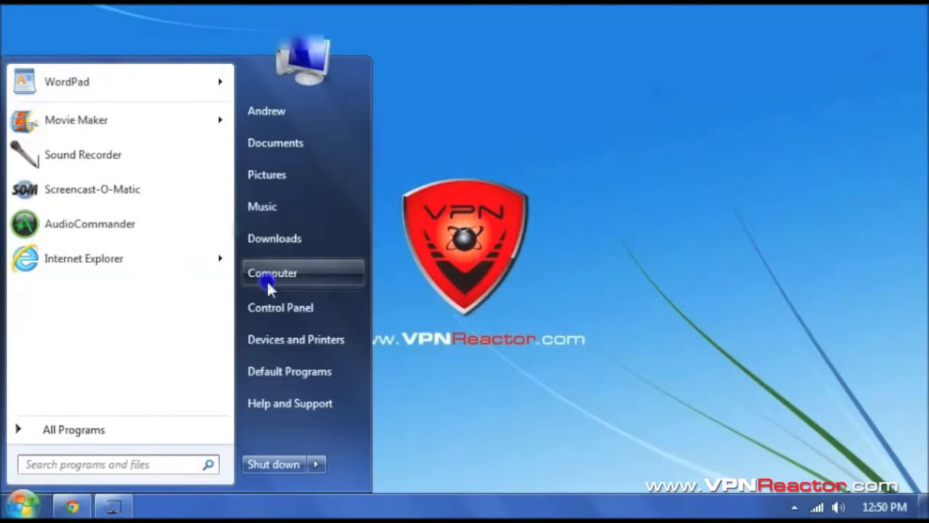
{"action": "left_click", "coordinate": [273, 273]}
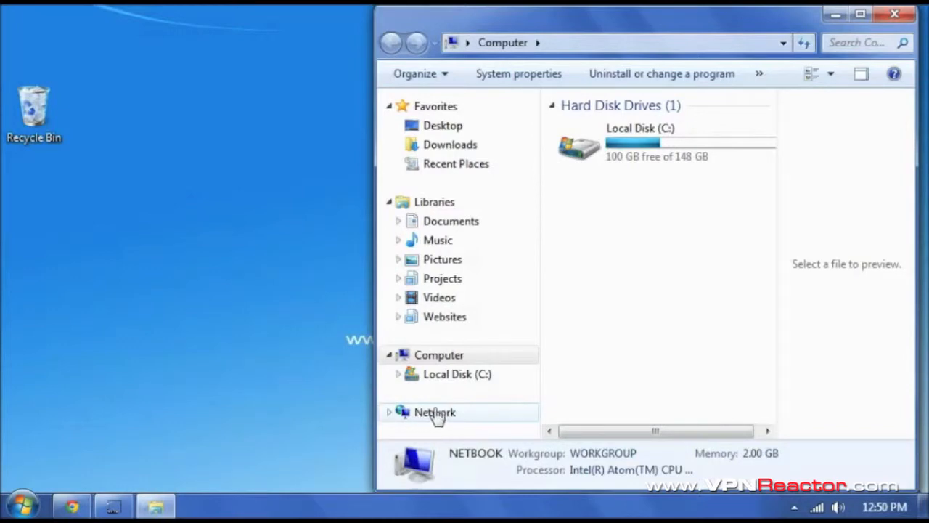
Step: Bring up Properties of the Network location, landing in Network and Sharing Center
{"action": "left_click", "coordinate": [436, 417]}
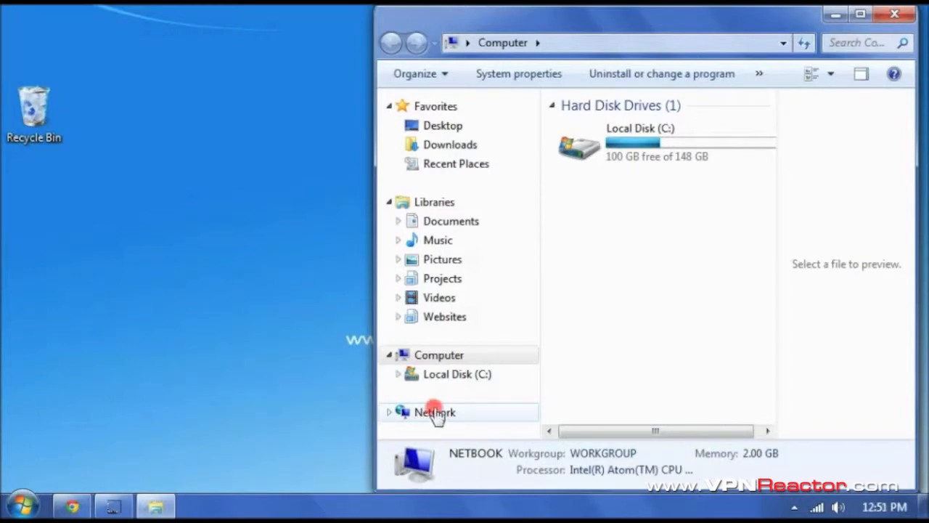
{"action": "right_click", "coordinate": [436, 413]}
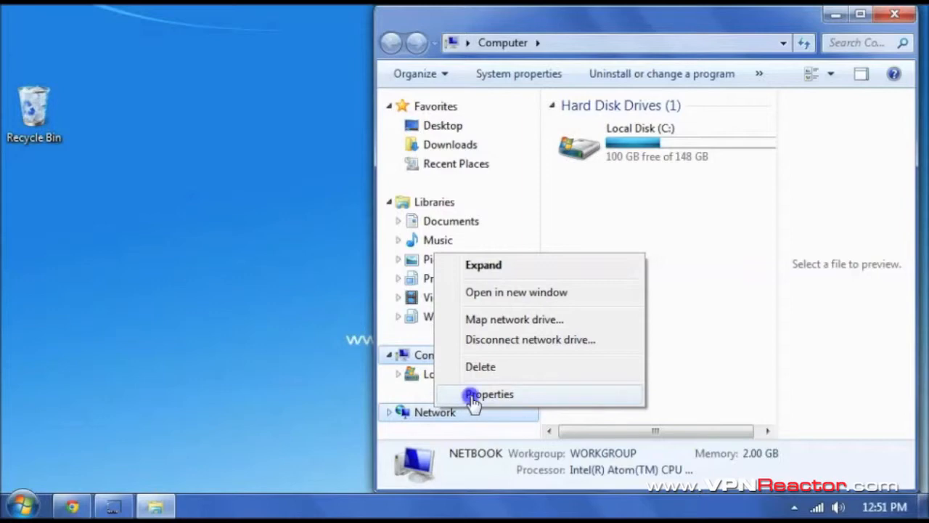
{"action": "left_click", "coordinate": [487, 394]}
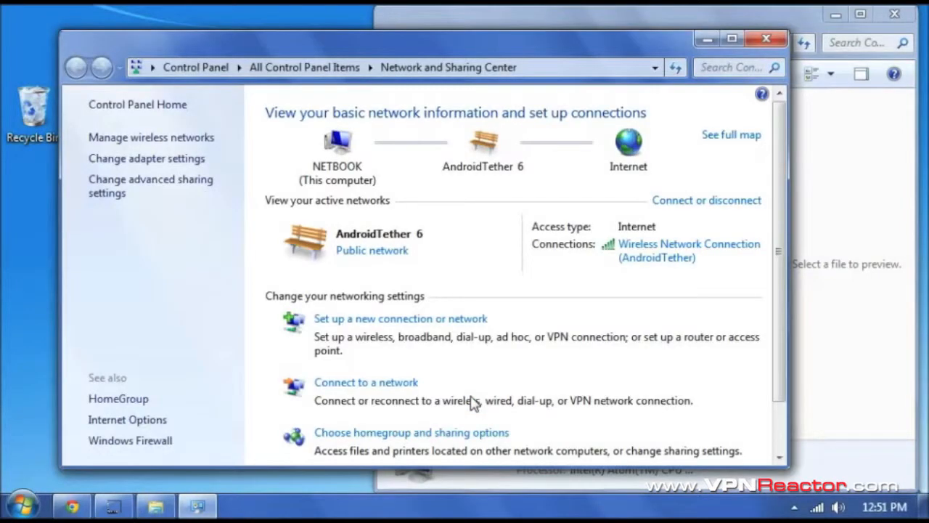
{"action": "mouse_move", "coordinate": [377, 325]}
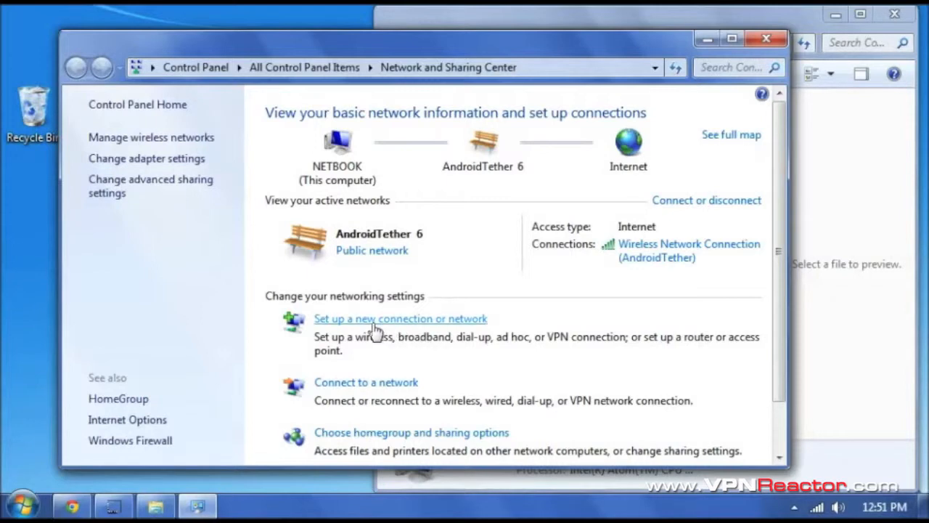
{"action": "mouse_move", "coordinate": [424, 337]}
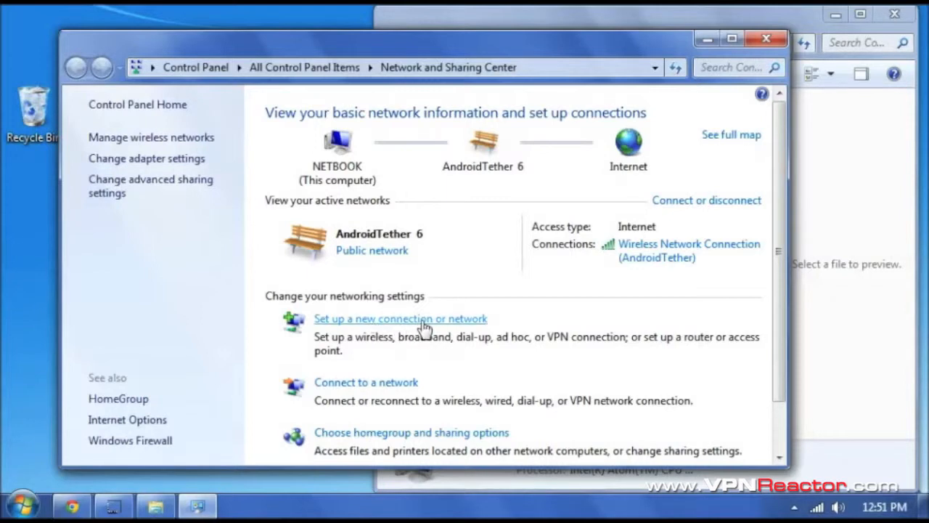
Step: Launch the Set Up a Connection or Network wizard
{"action": "left_click", "coordinate": [400, 320]}
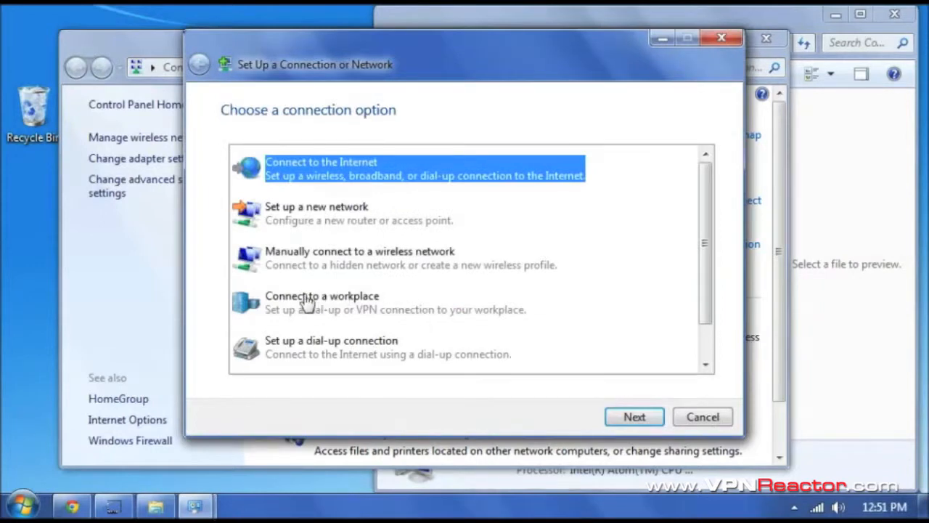
{"action": "mouse_move", "coordinate": [372, 310]}
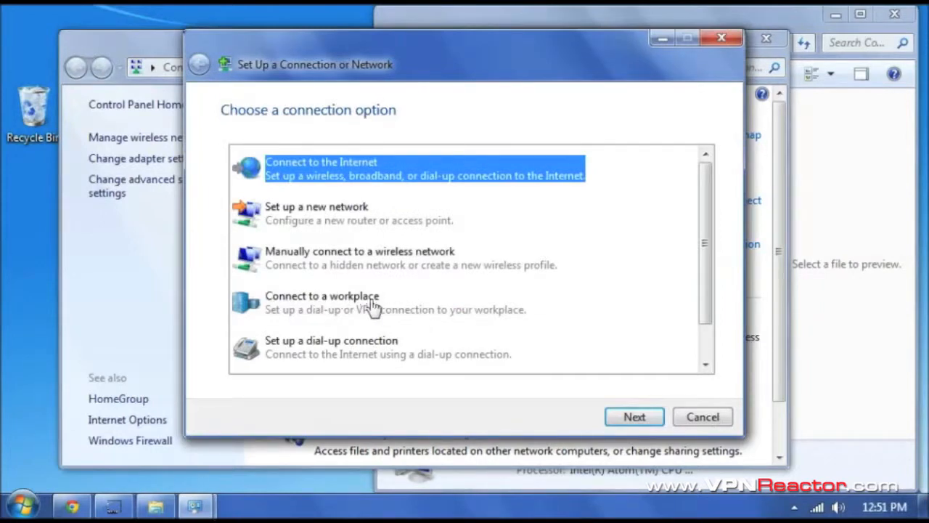
{"action": "mouse_move", "coordinate": [284, 320]}
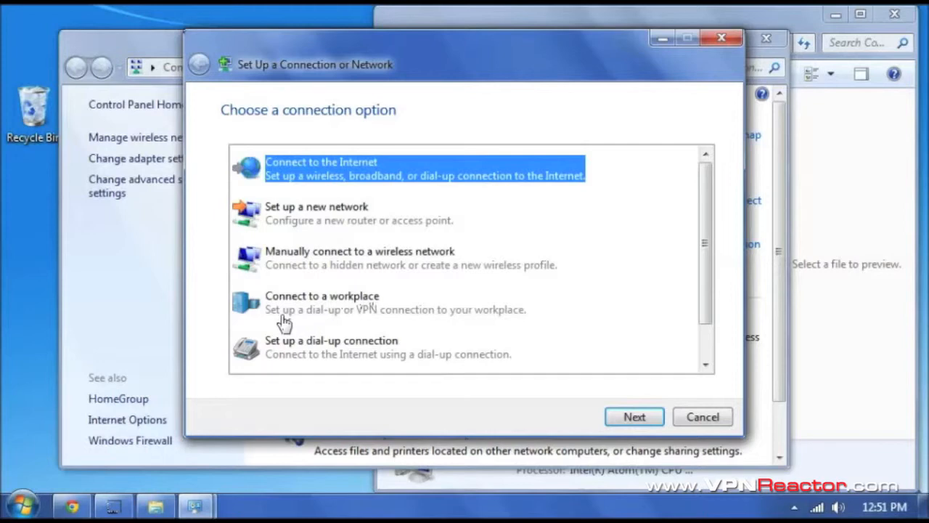
{"action": "mouse_move", "coordinate": [376, 311]}
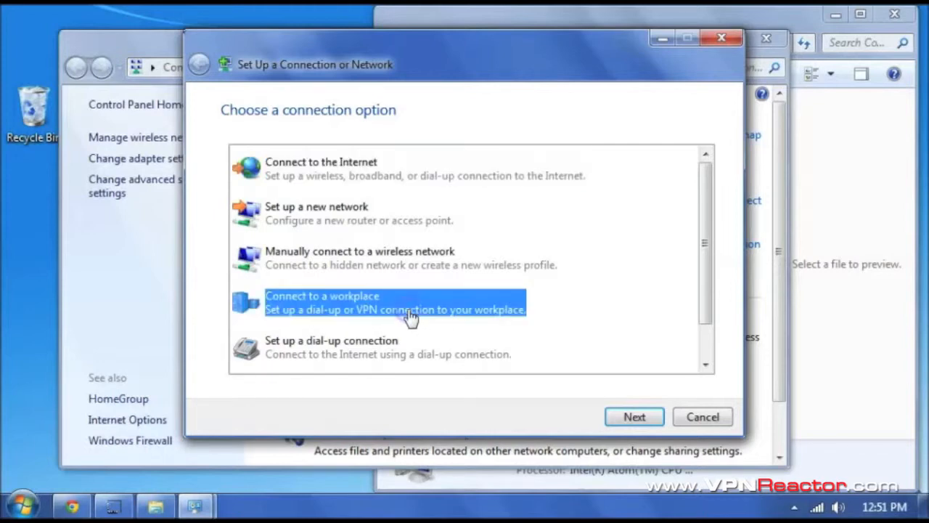
Step: Choose Connect to a workplace and then Use my Internet connection (VPN)
{"action": "left_click", "coordinate": [633, 416]}
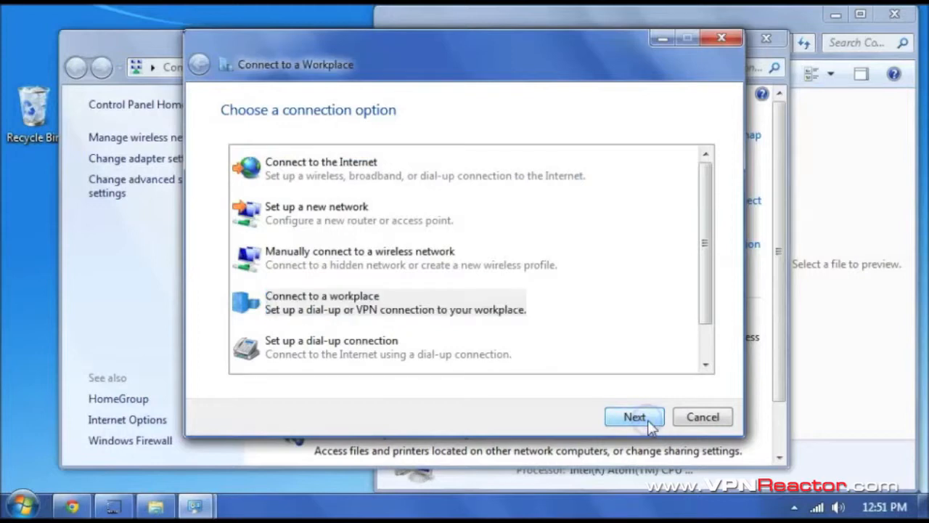
{"action": "left_click", "coordinate": [633, 416]}
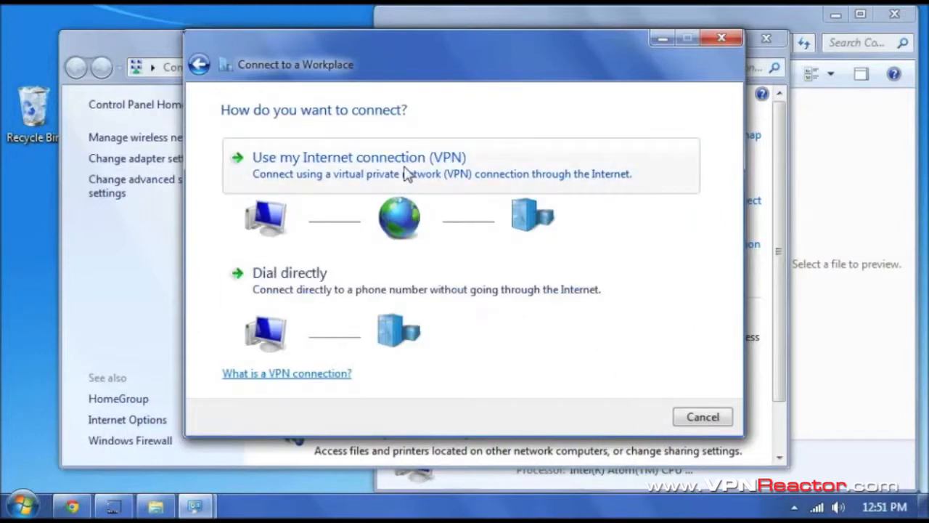
{"action": "left_click", "coordinate": [362, 157]}
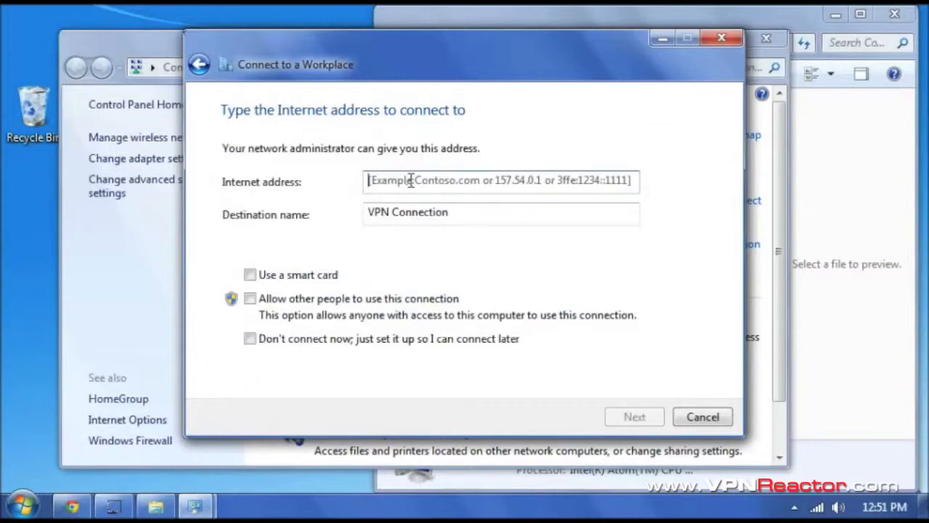
Step: Enter vpn.vpnreactor.com as the Internet address and advance to the credentials page
{"action": "type", "text": "vp"}
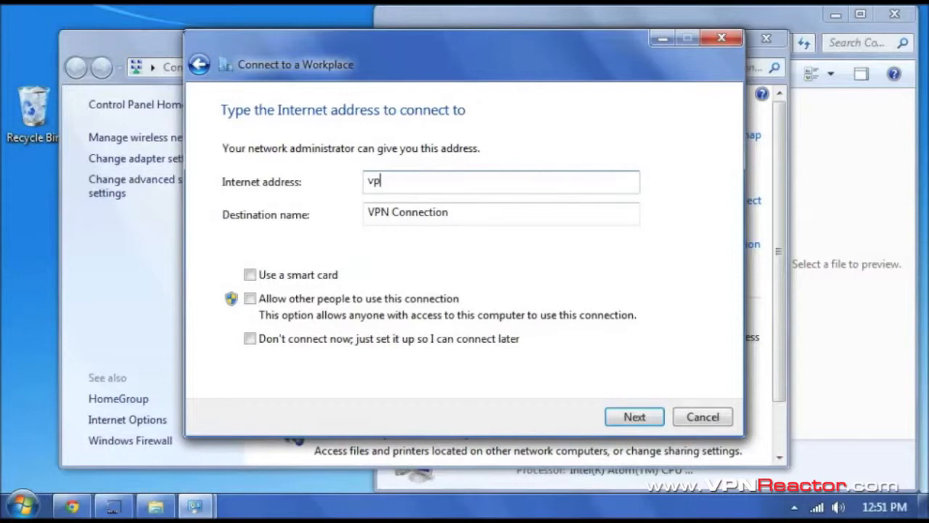
{"action": "type", "text": "n.v"}
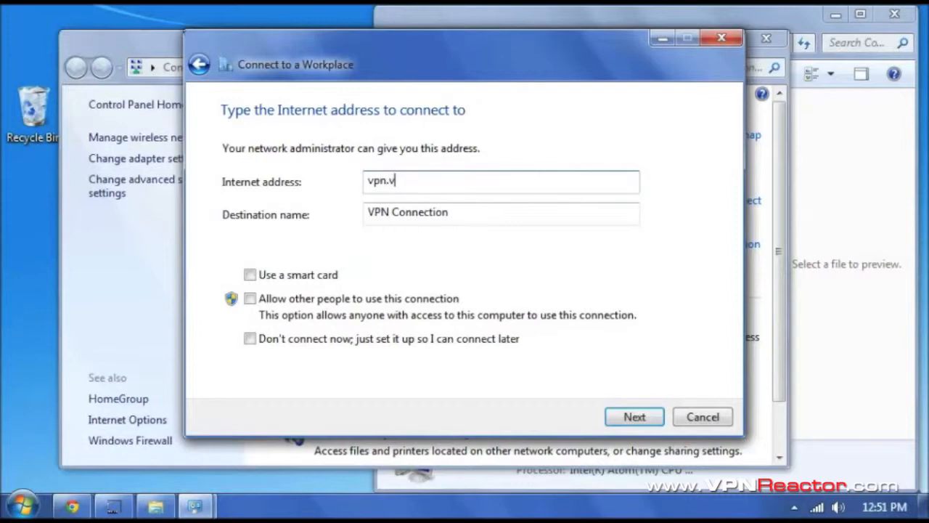
{"action": "type", "text": "pnreactor."}
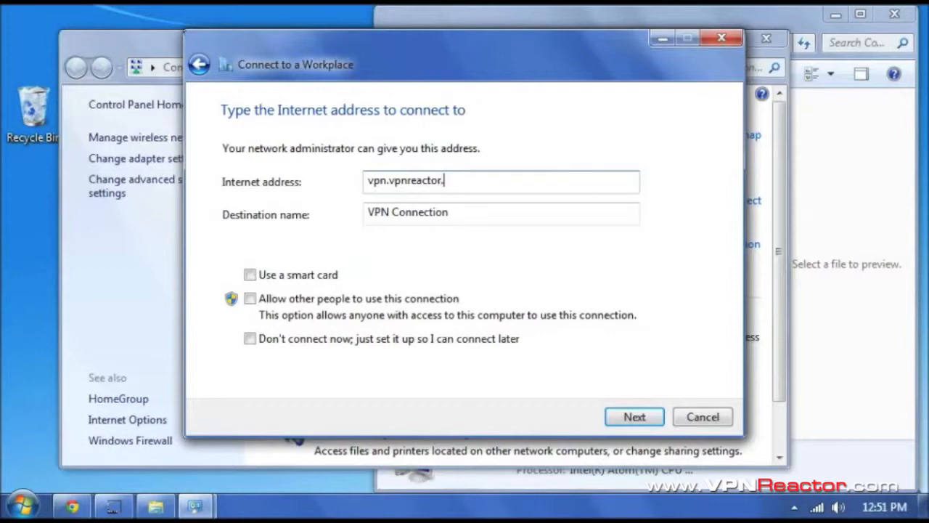
{"action": "type", "text": "com"}
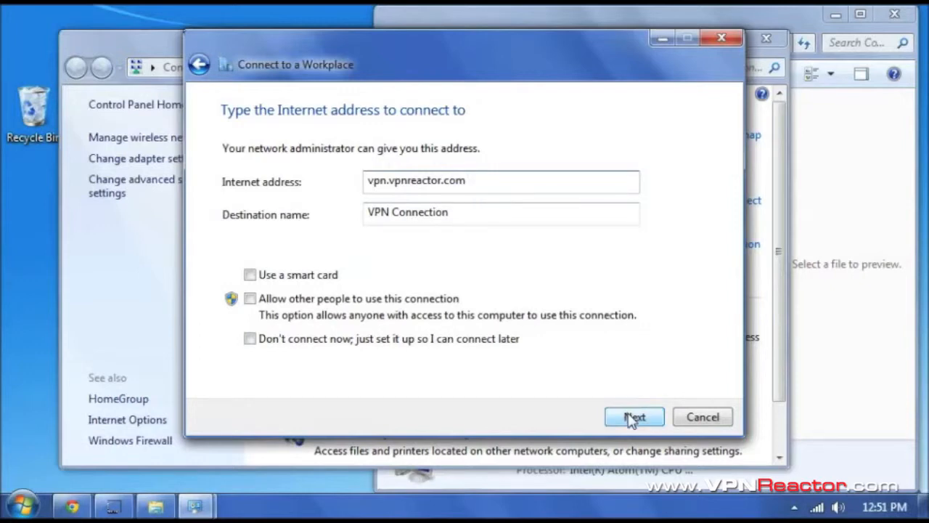
{"action": "left_click", "coordinate": [634, 417]}
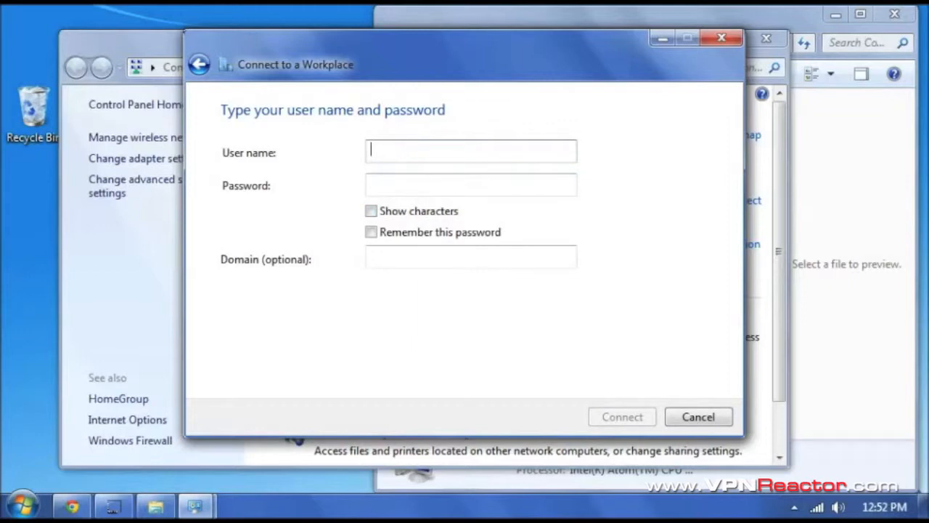
Step: Supply the vpnreactor-login user name and password and connect to the VPN
{"action": "type", "text": "vpn"}
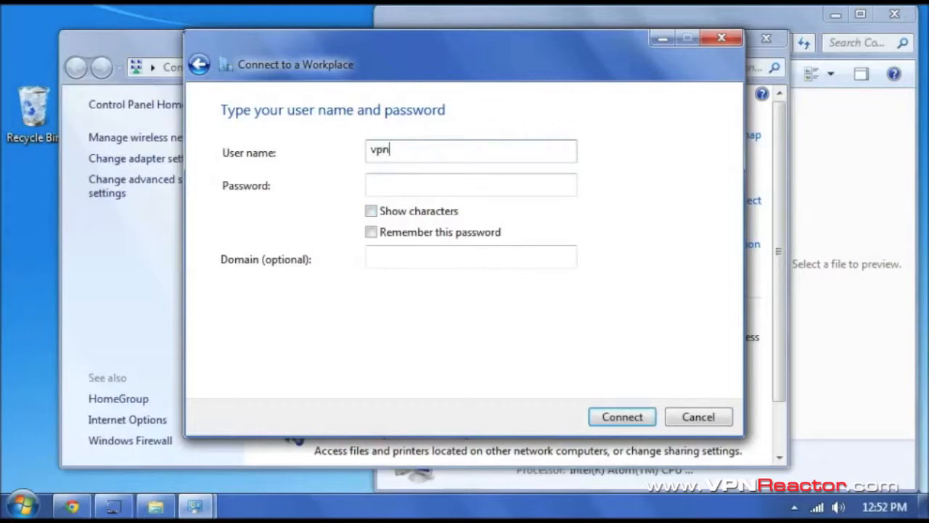
{"action": "type", "text": "reactor-log"}
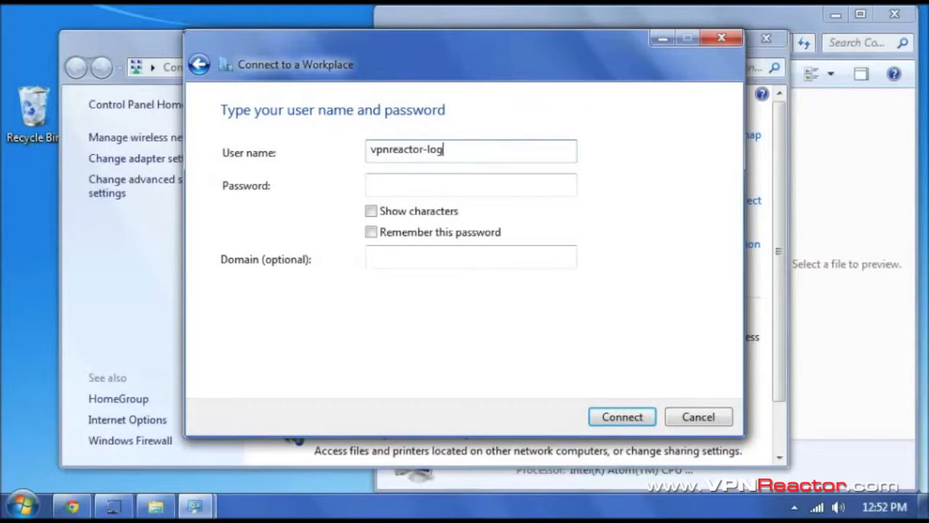
{"action": "left_click", "coordinate": [470, 184]}
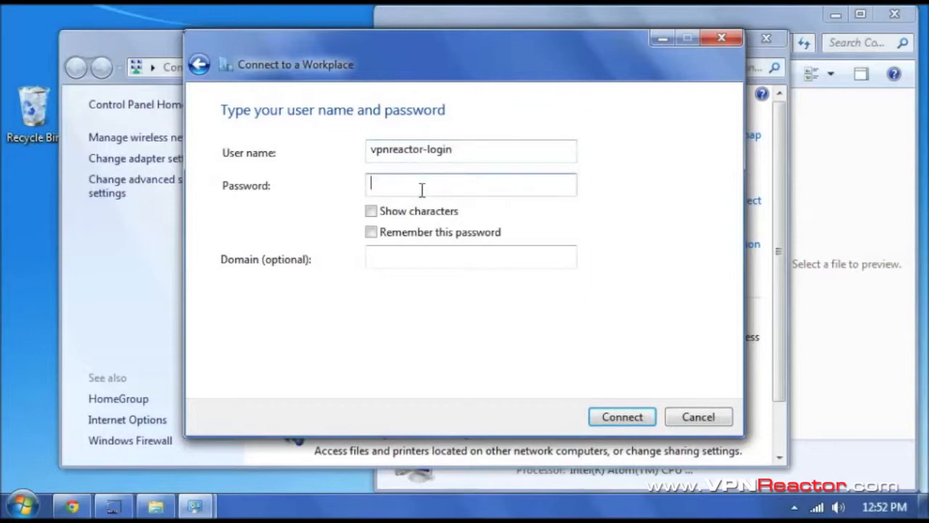
{"action": "type", "text": "••••••••••"}
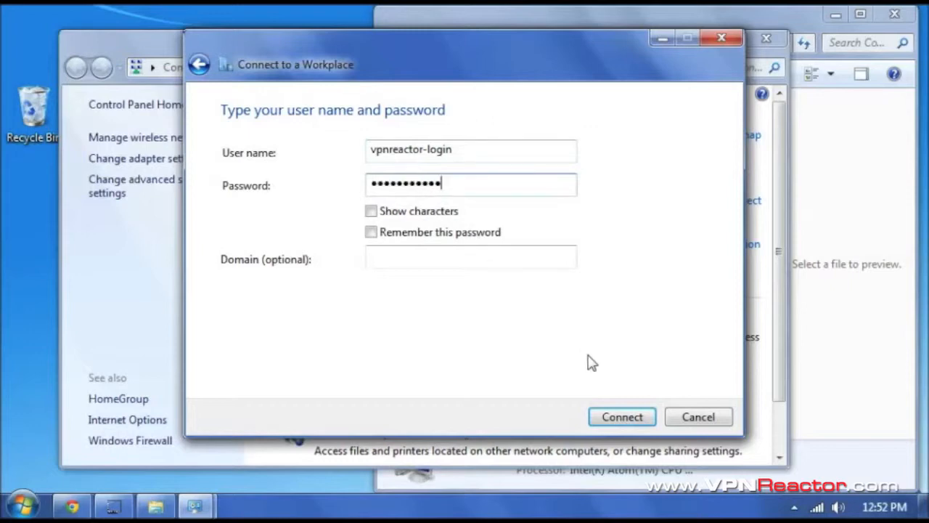
{"action": "left_click", "coordinate": [621, 416]}
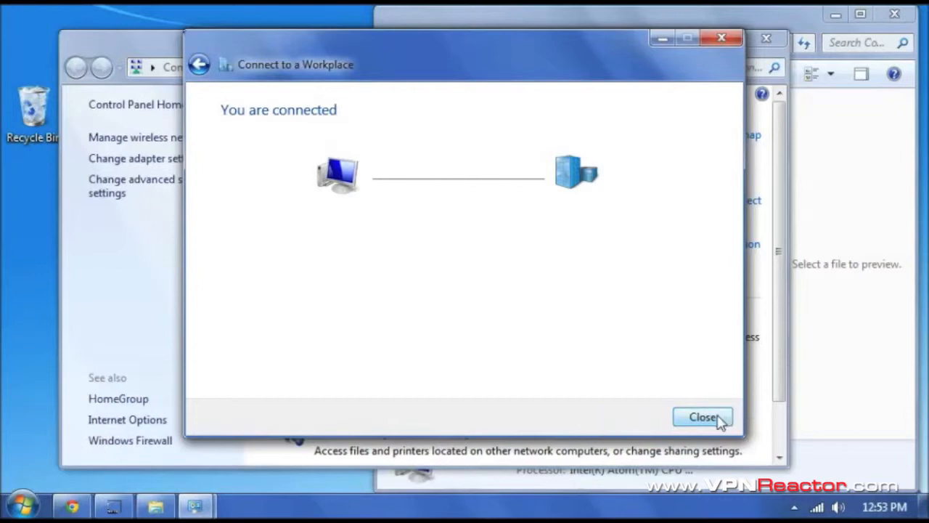
Step: Close the finished wizard so VPN Connection 2 shows among the active networks
{"action": "left_click", "coordinate": [703, 417]}
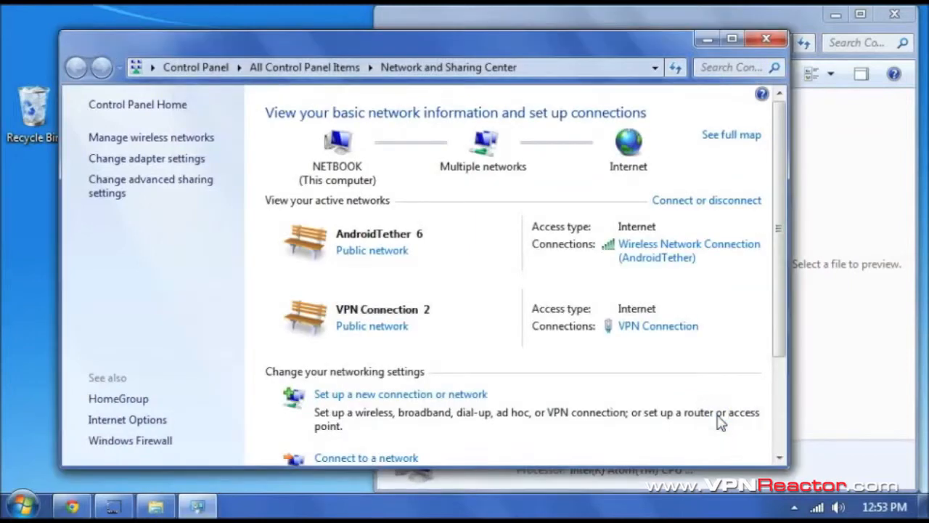
{"action": "mouse_move", "coordinate": [797, 93]}
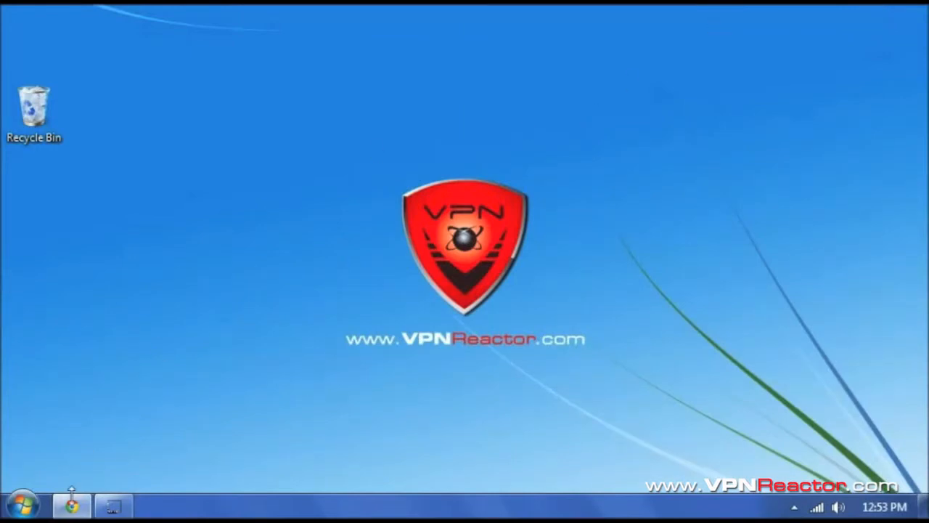
Step: Reload vpnreactor.com in Chrome so the banner reports the IP address is secured
{"action": "left_click", "coordinate": [70, 499]}
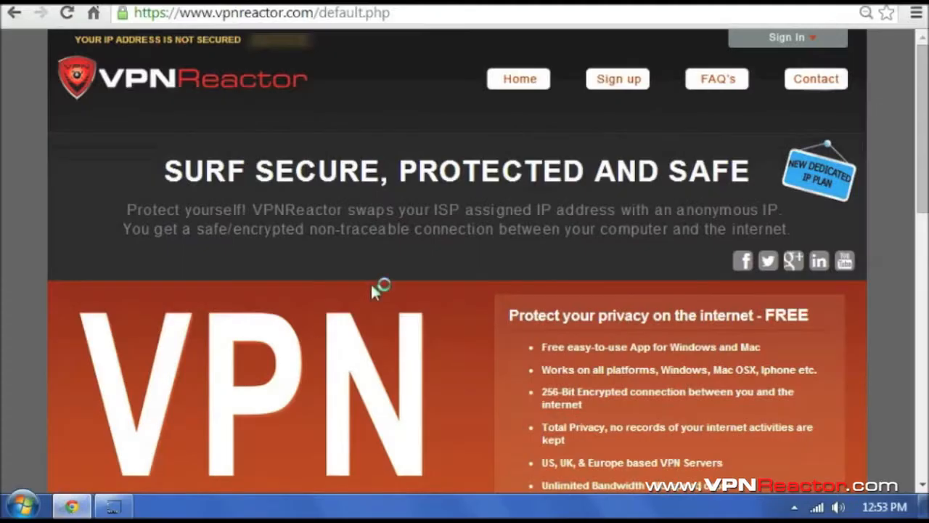
{"action": "mouse_move", "coordinate": [130, 82]}
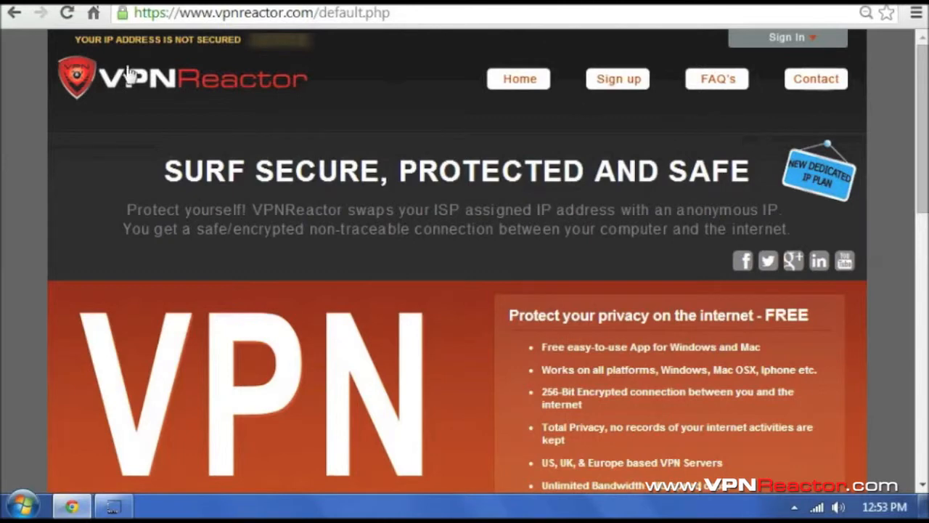
{"action": "left_click", "coordinate": [72, 16]}
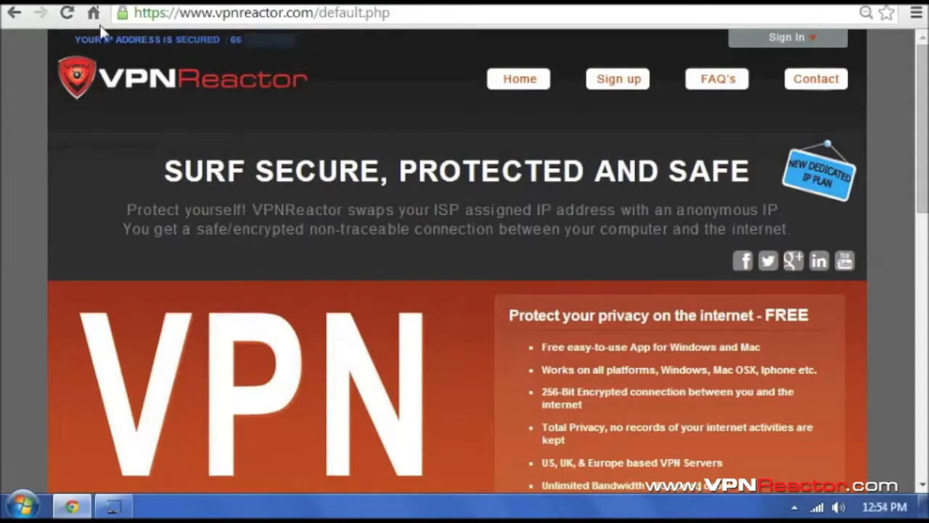
{"action": "mouse_move", "coordinate": [177, 52]}
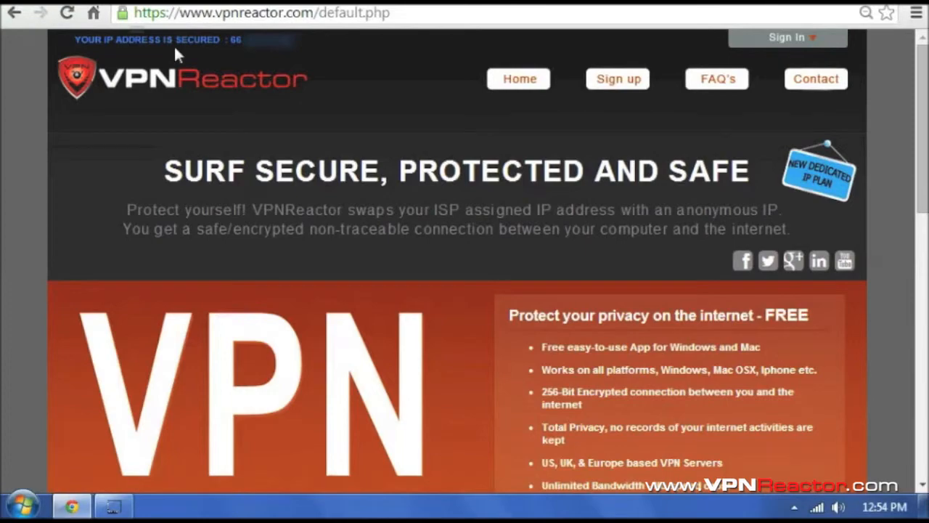